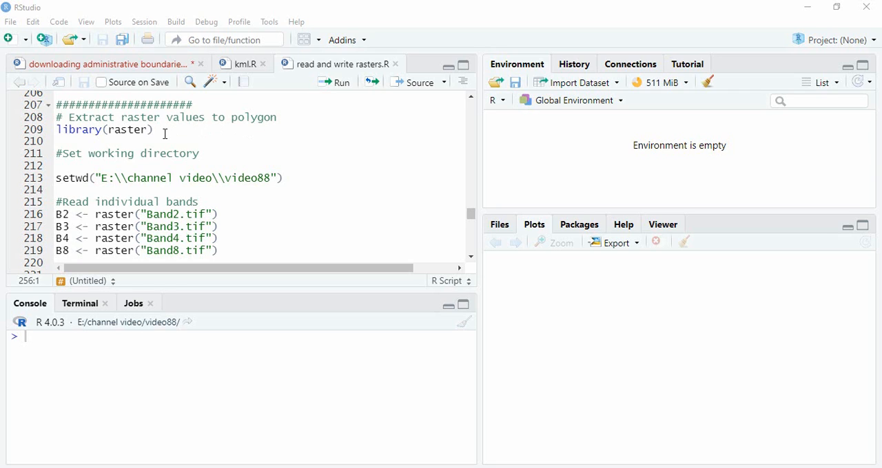
mouse_move(342, 82)
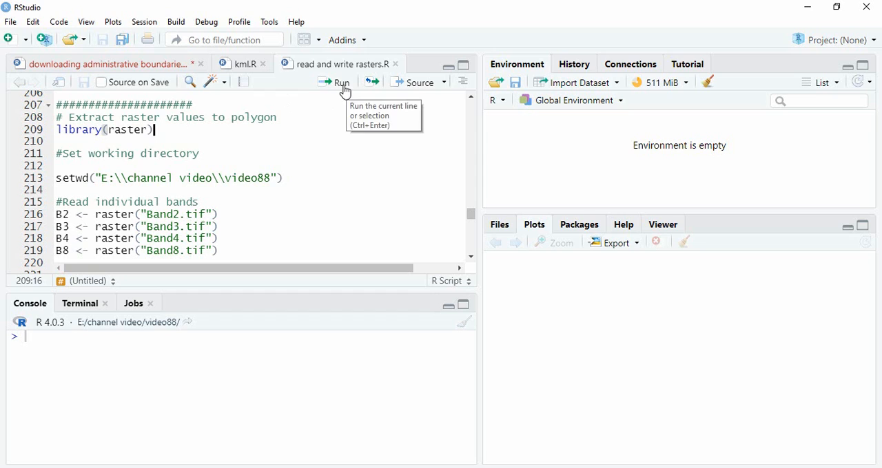
Step: Run library(raster) and setwd to the E: channel video\video88 folder, then reach the stack section
click(342, 81)
text(/)
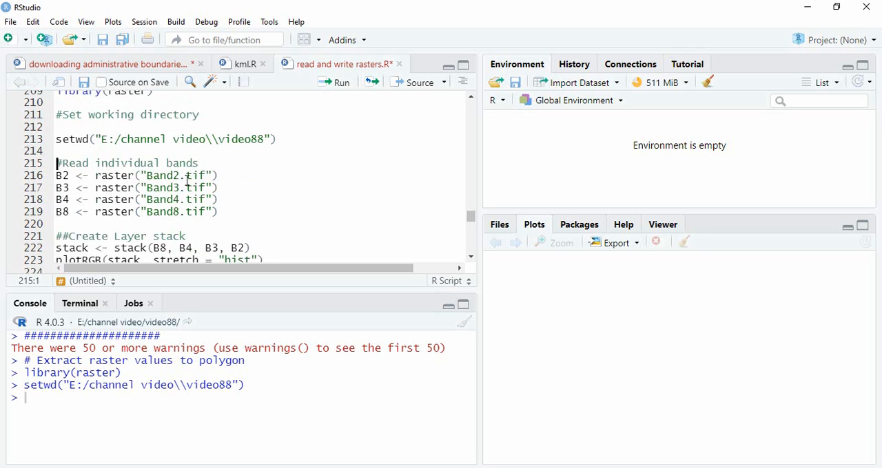
scroll(down, 3)
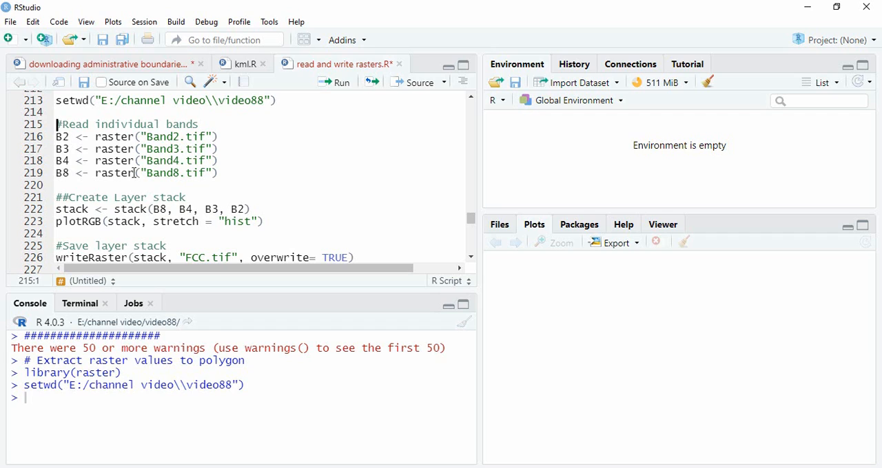
mouse_move(80, 209)
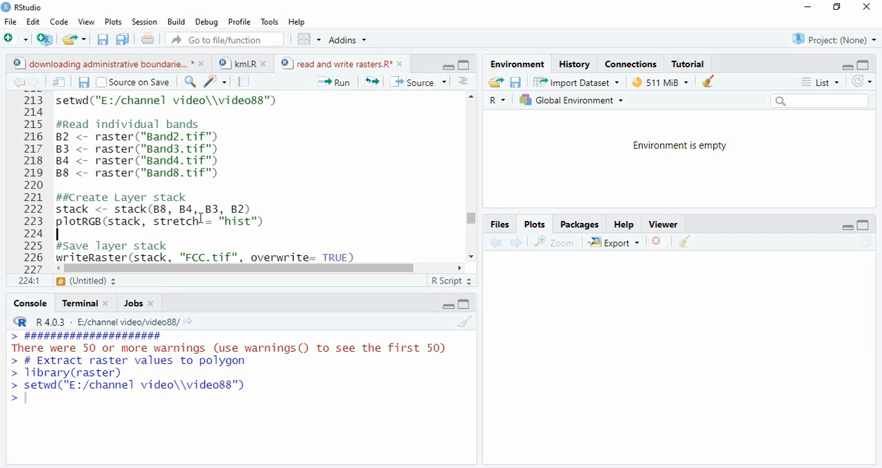
scroll(down, 3)
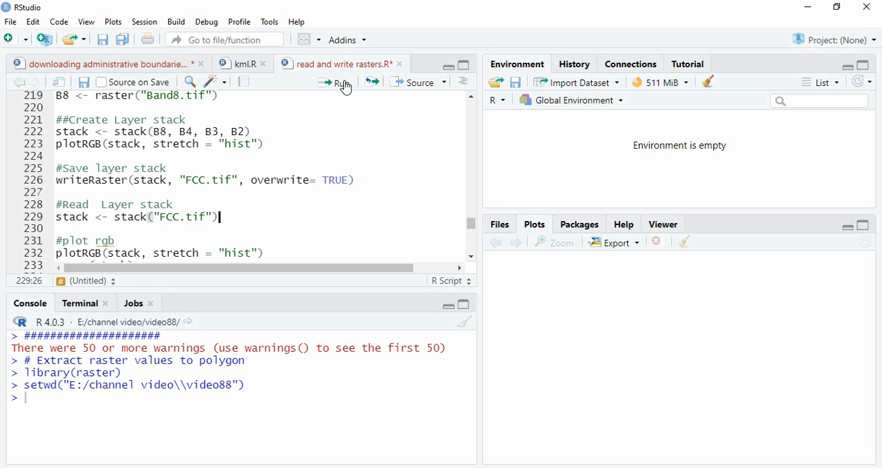
Step: Read FCC.tif into stack, plot it with plotRGB stretch = "hist", and print names(stack)
click(336, 81)
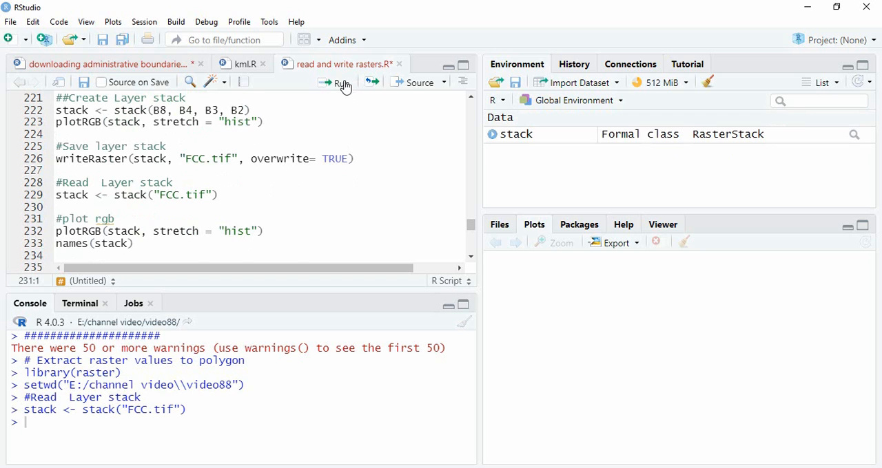
click(336, 81)
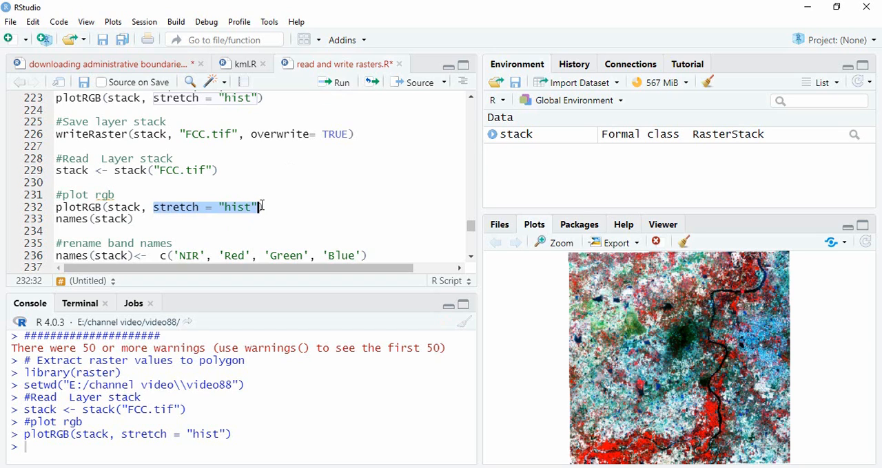
click(341, 81)
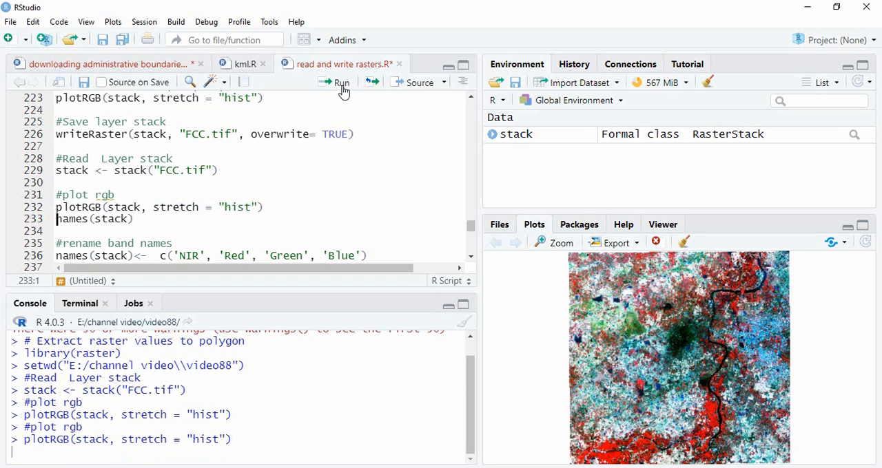
click(338, 81)
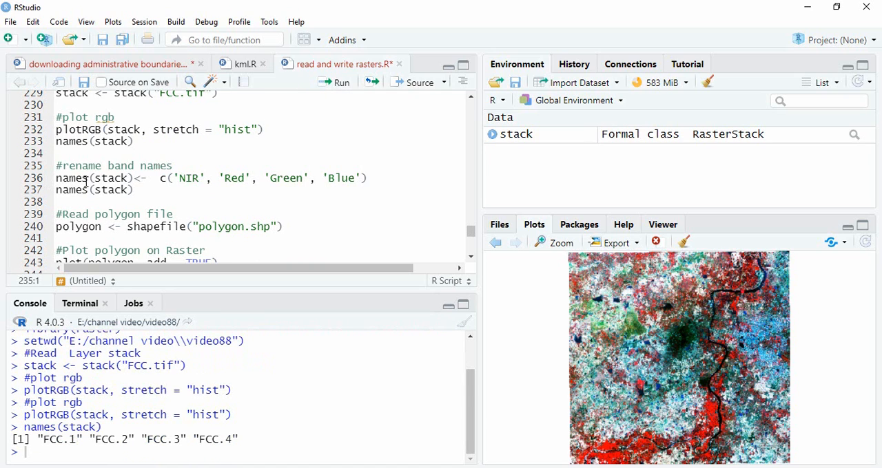
mouse_move(126, 178)
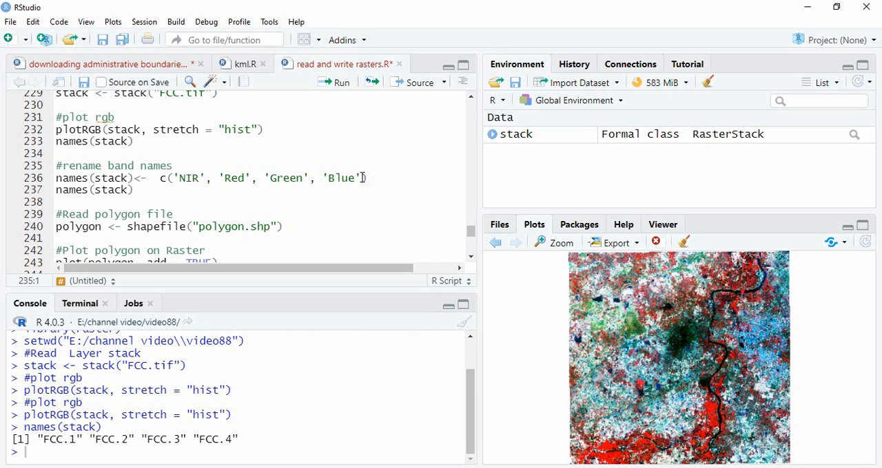
mouse_move(196, 208)
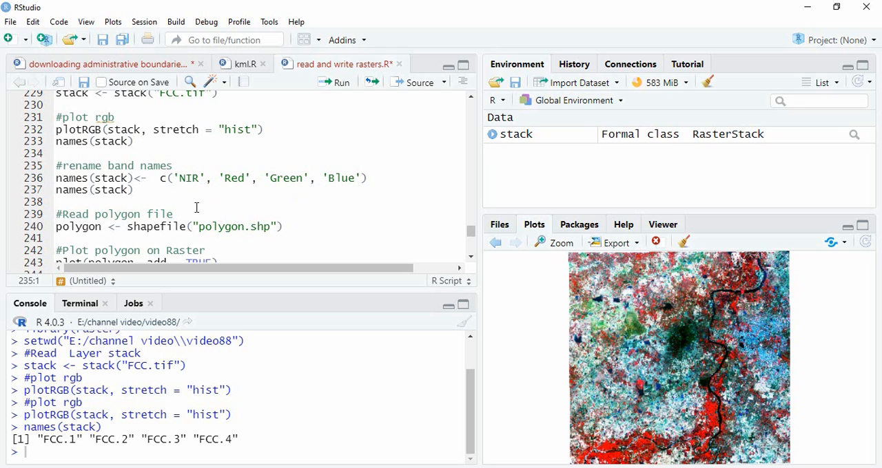
Step: Assign names(stack) <- c('NIR','Red','Green','Blue') and print the renamed bands
click(339, 81)
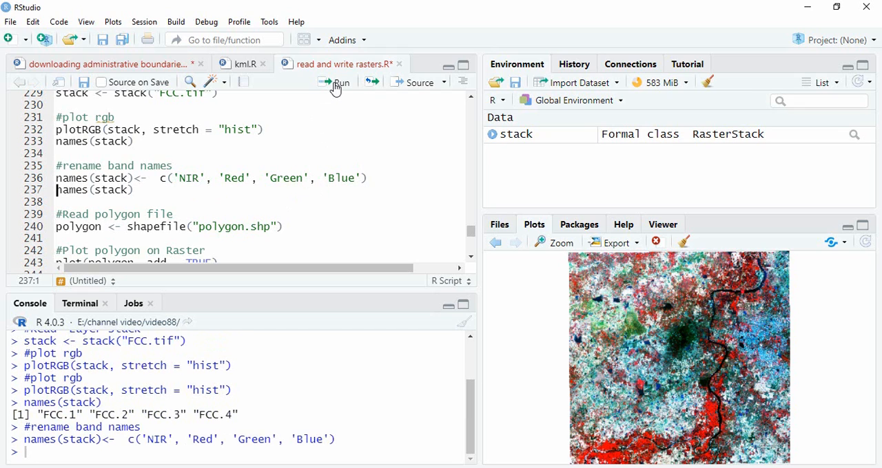
click(341, 81)
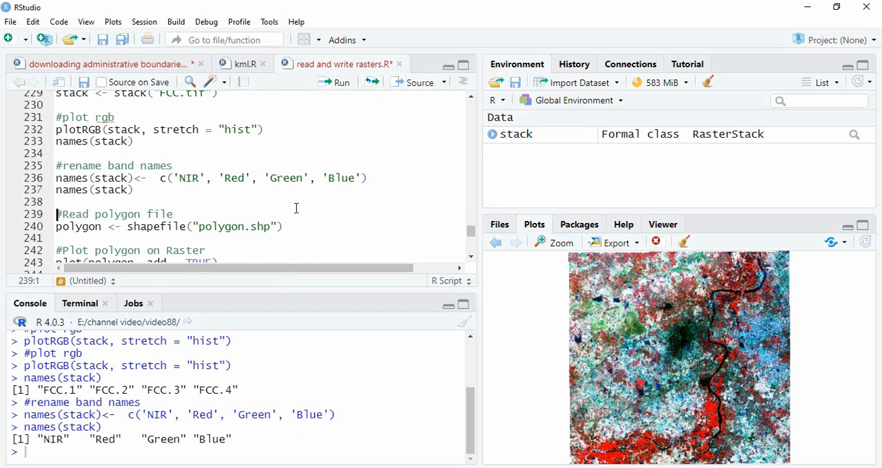
scroll(down, 3)
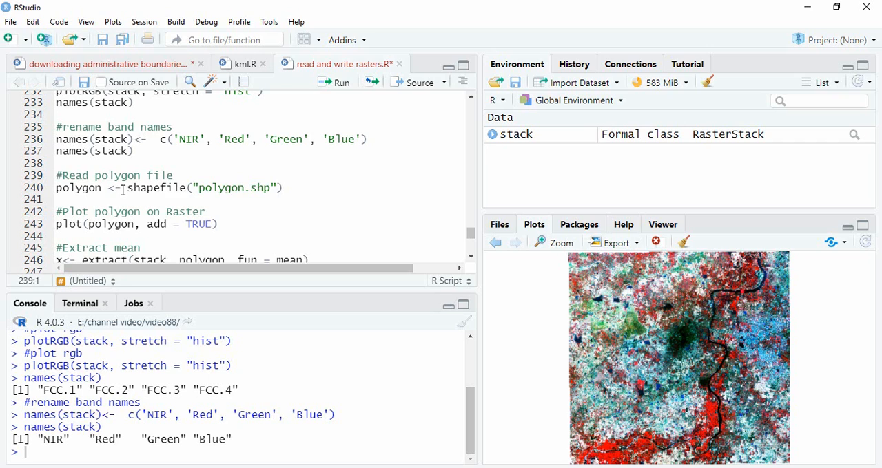
double_click(154, 187)
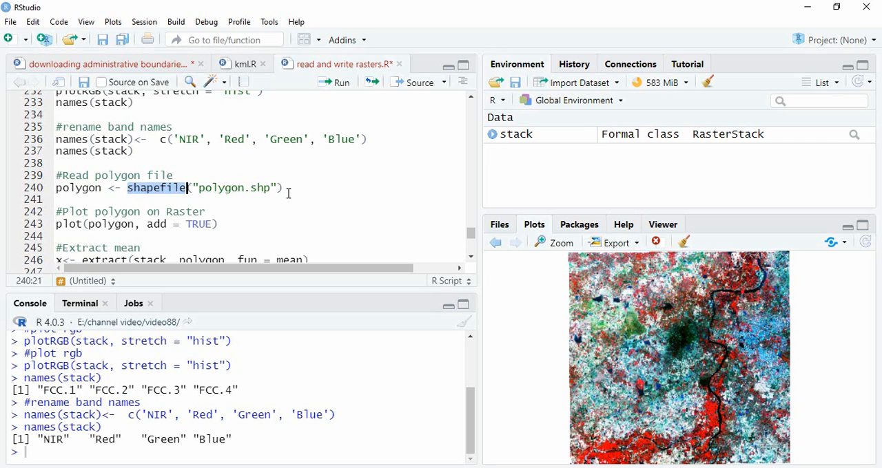
Step: Read polygon.shp into polygon and draw it over the raster with plot(polygon, add = TRUE)
click(338, 81)
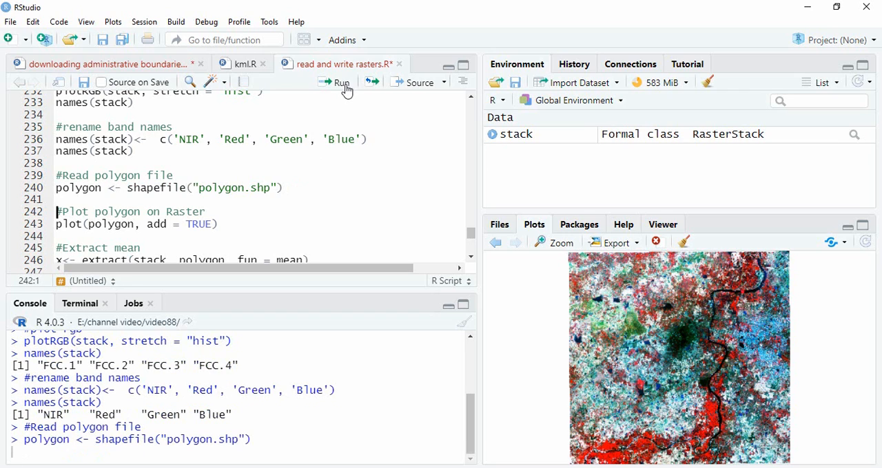
click(341, 81)
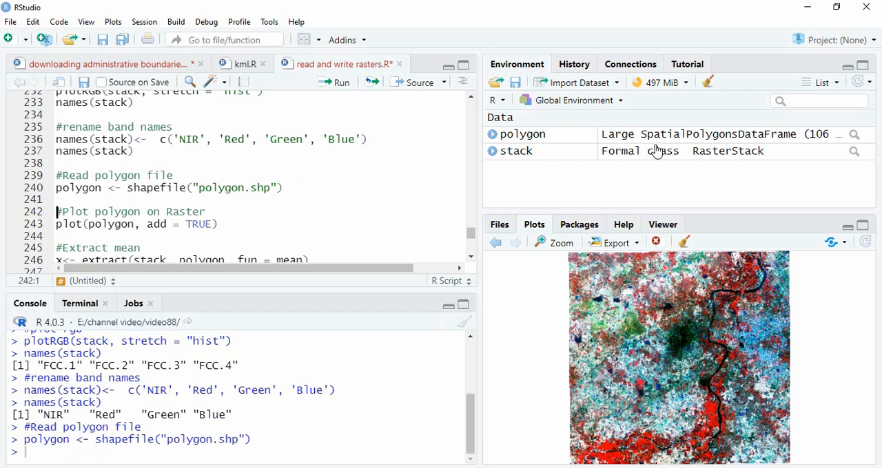
mouse_move(760, 141)
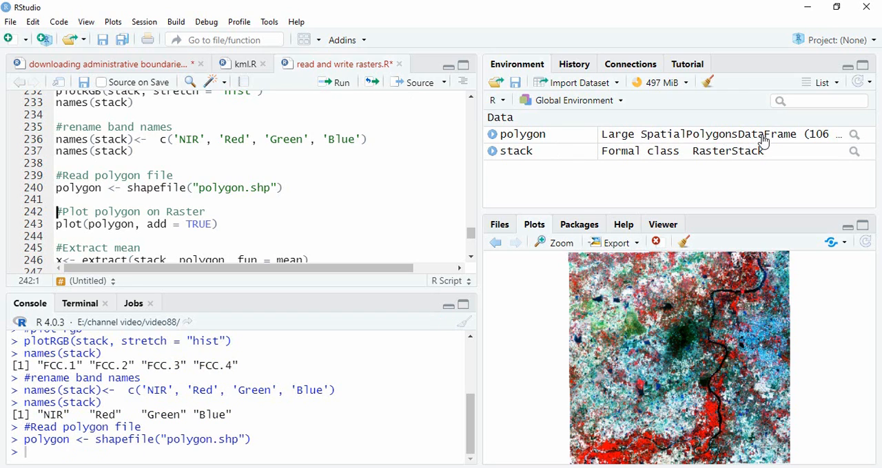
mouse_move(760, 138)
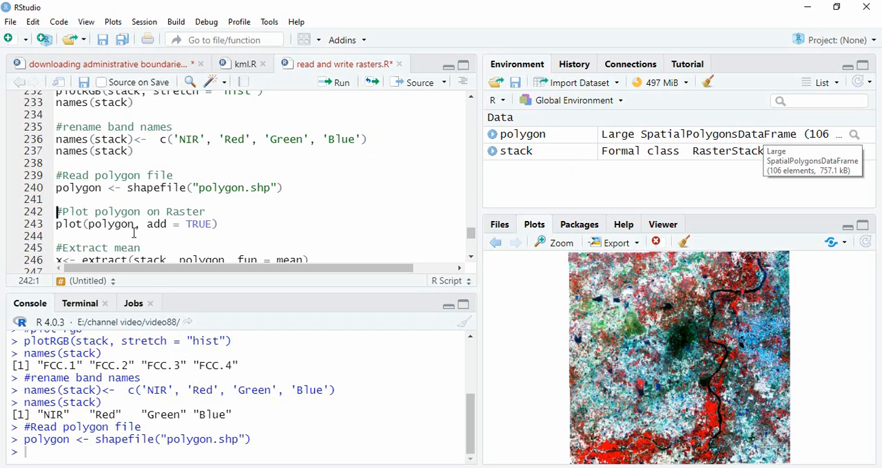
click(220, 225)
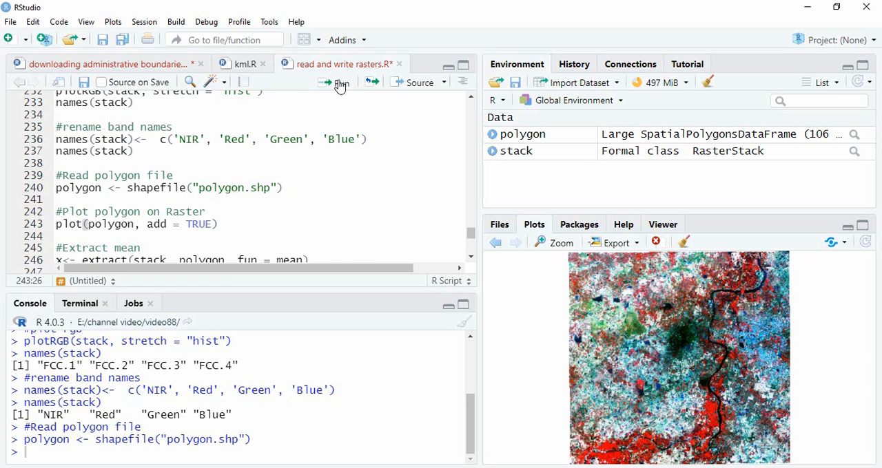
click(335, 81)
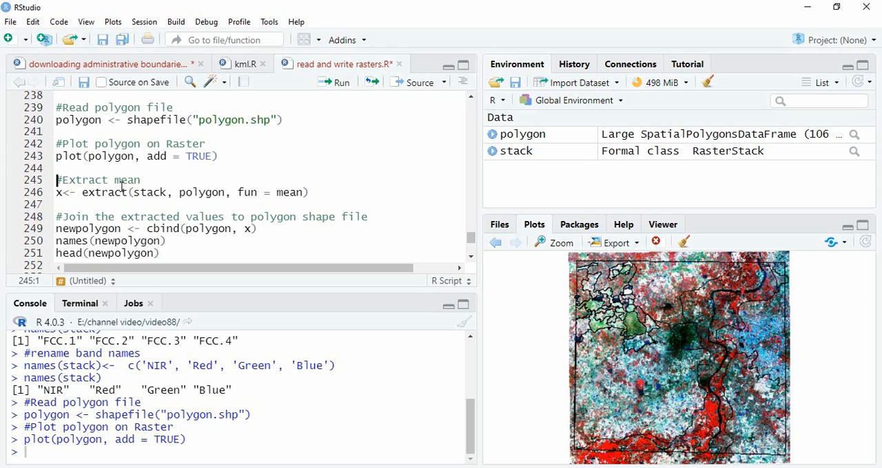
Step: Run x <- extract(stack, polygon, fun = mean) to get mean band values for the 106 polygons
click(321, 193)
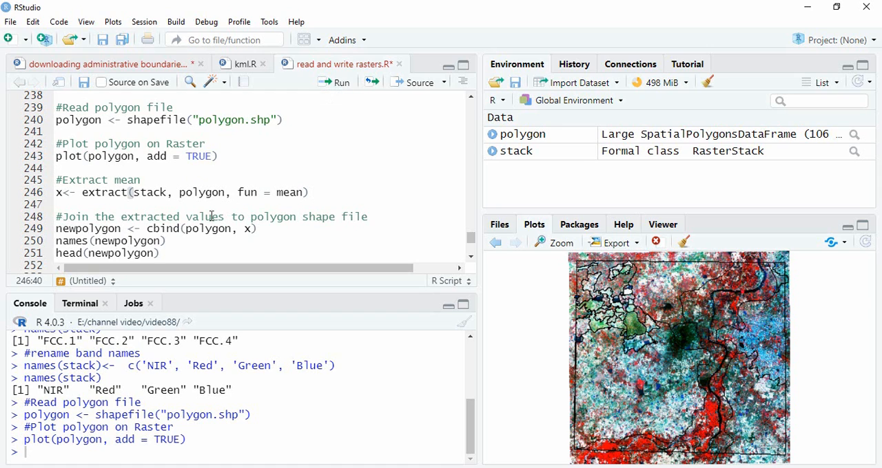
double_click(201, 193)
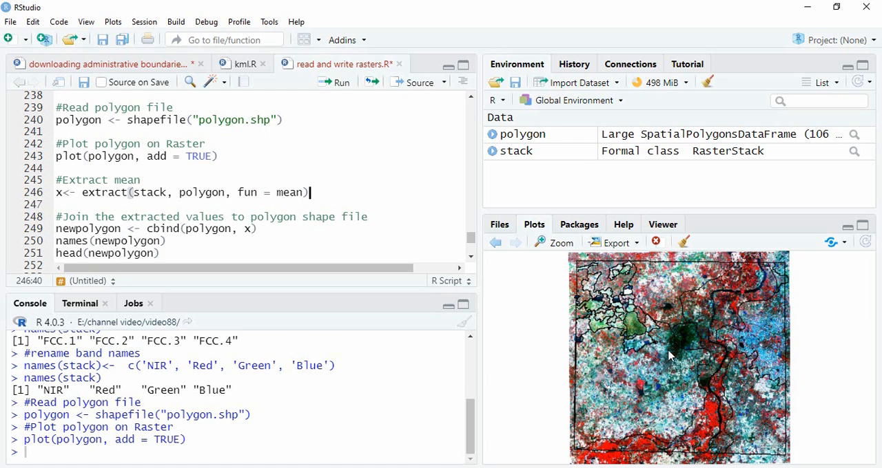
click(336, 81)
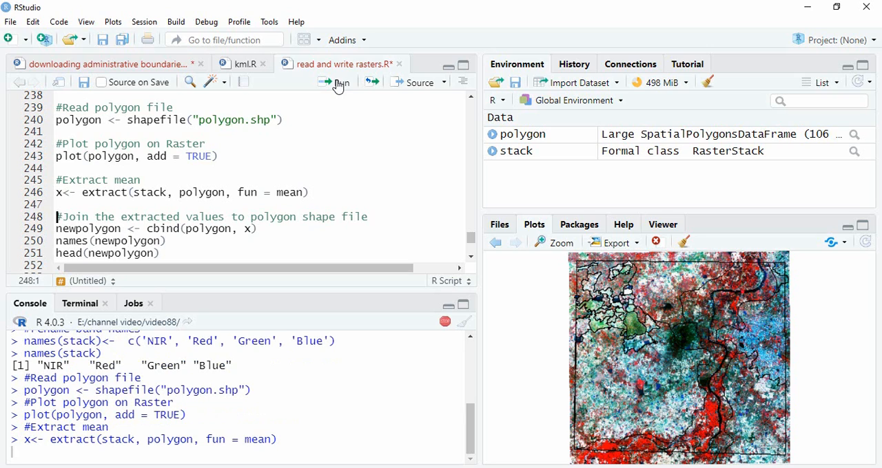
click(336, 81)
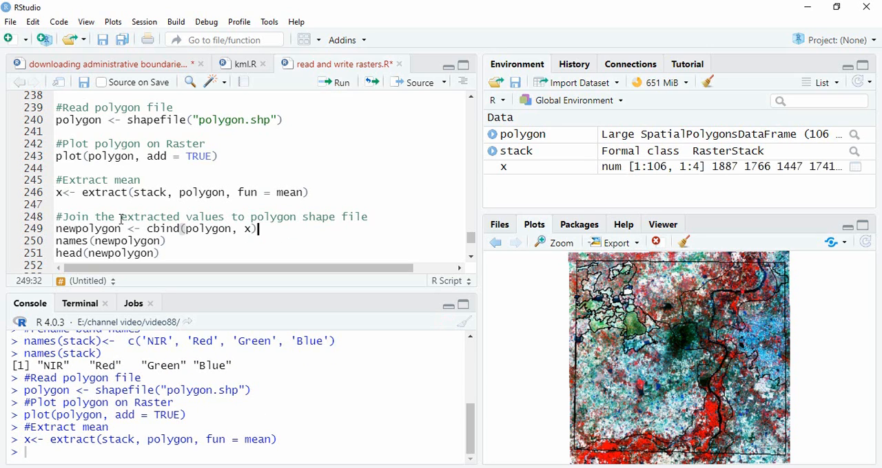
mouse_move(48, 207)
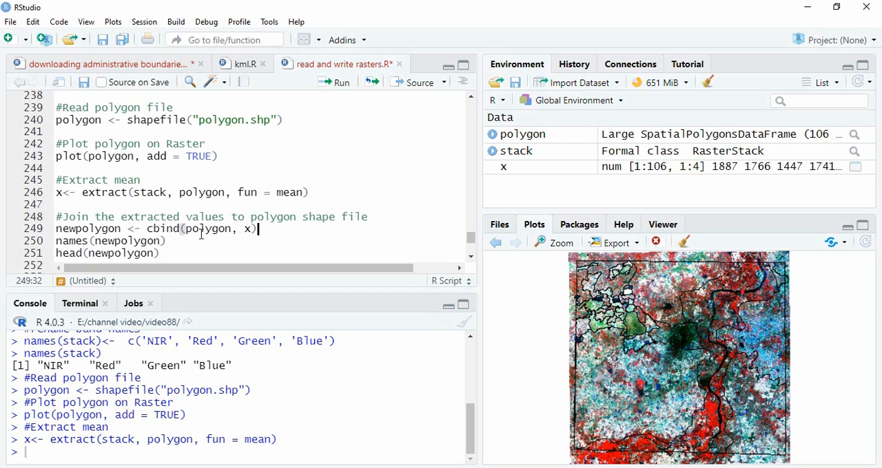
Step: Build newpolygon with cbind(polygon, x) and print its Id, NIR, Red, Green, Blue head rows
double_click(208, 229)
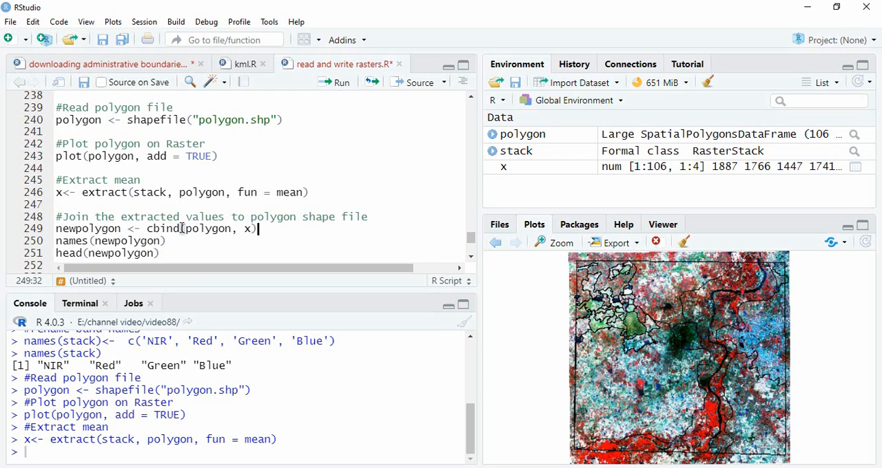
click(336, 81)
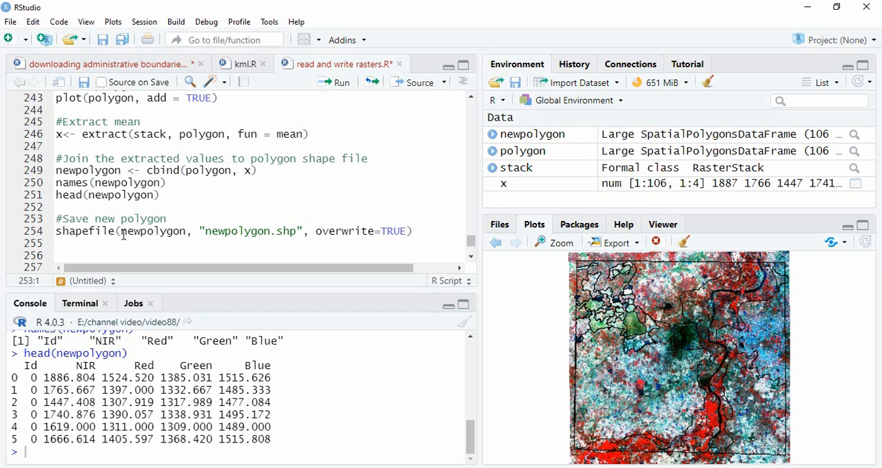
double_click(153, 232)
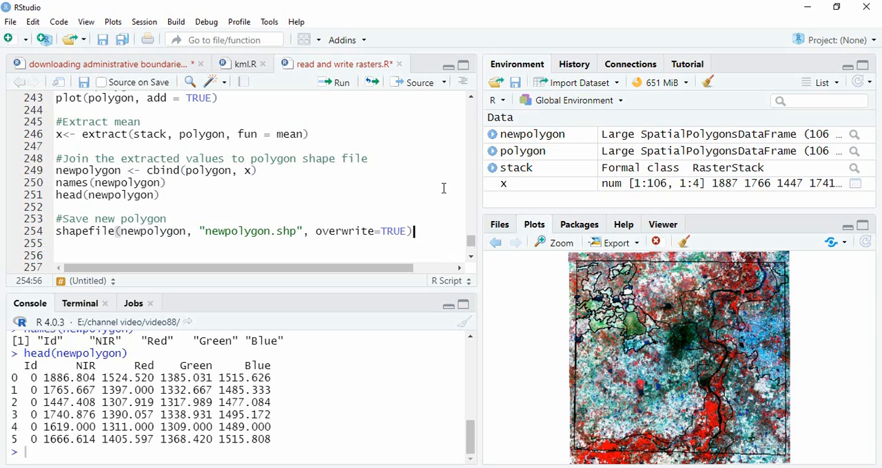
mouse_move(435, 217)
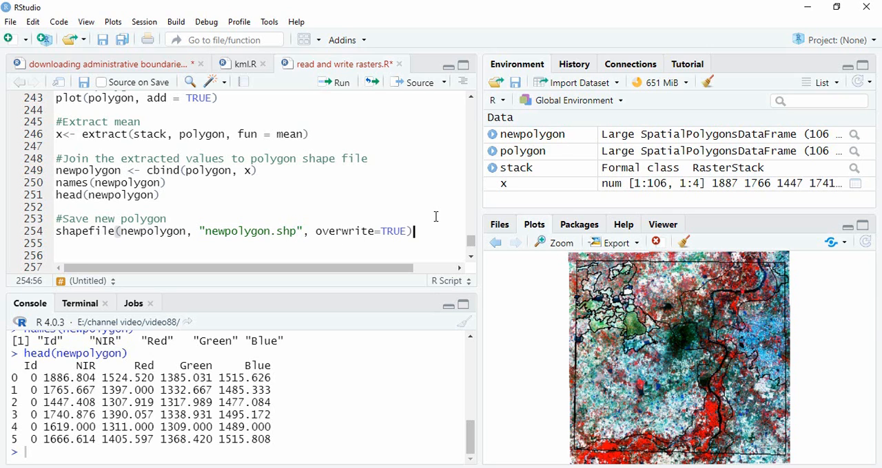
mouse_move(336, 81)
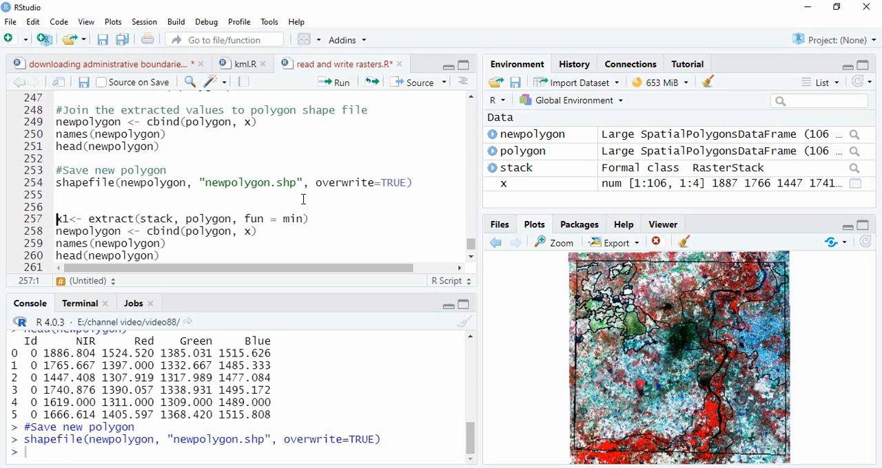
mouse_move(325, 219)
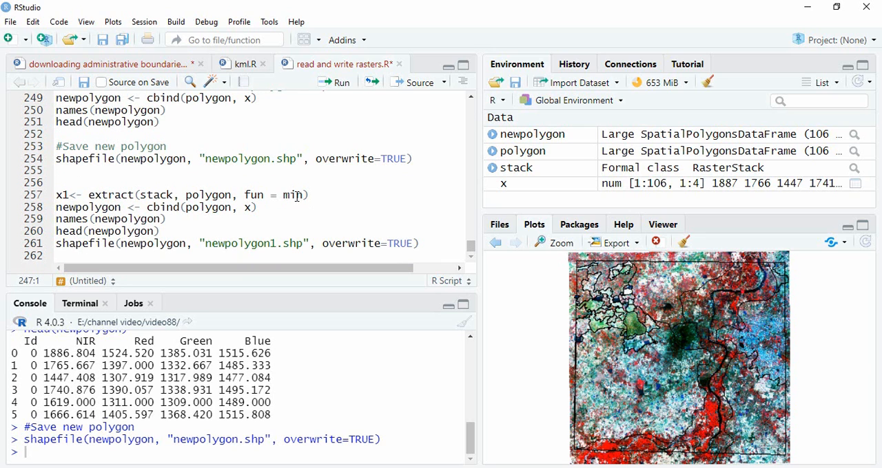
Step: Select fun = min in the copied extraction block that saves newpolygon1.shp
double_click(292, 196)
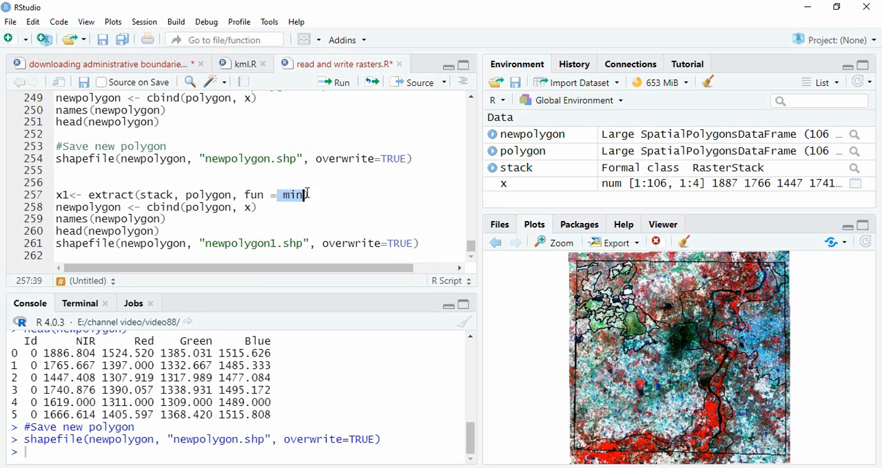